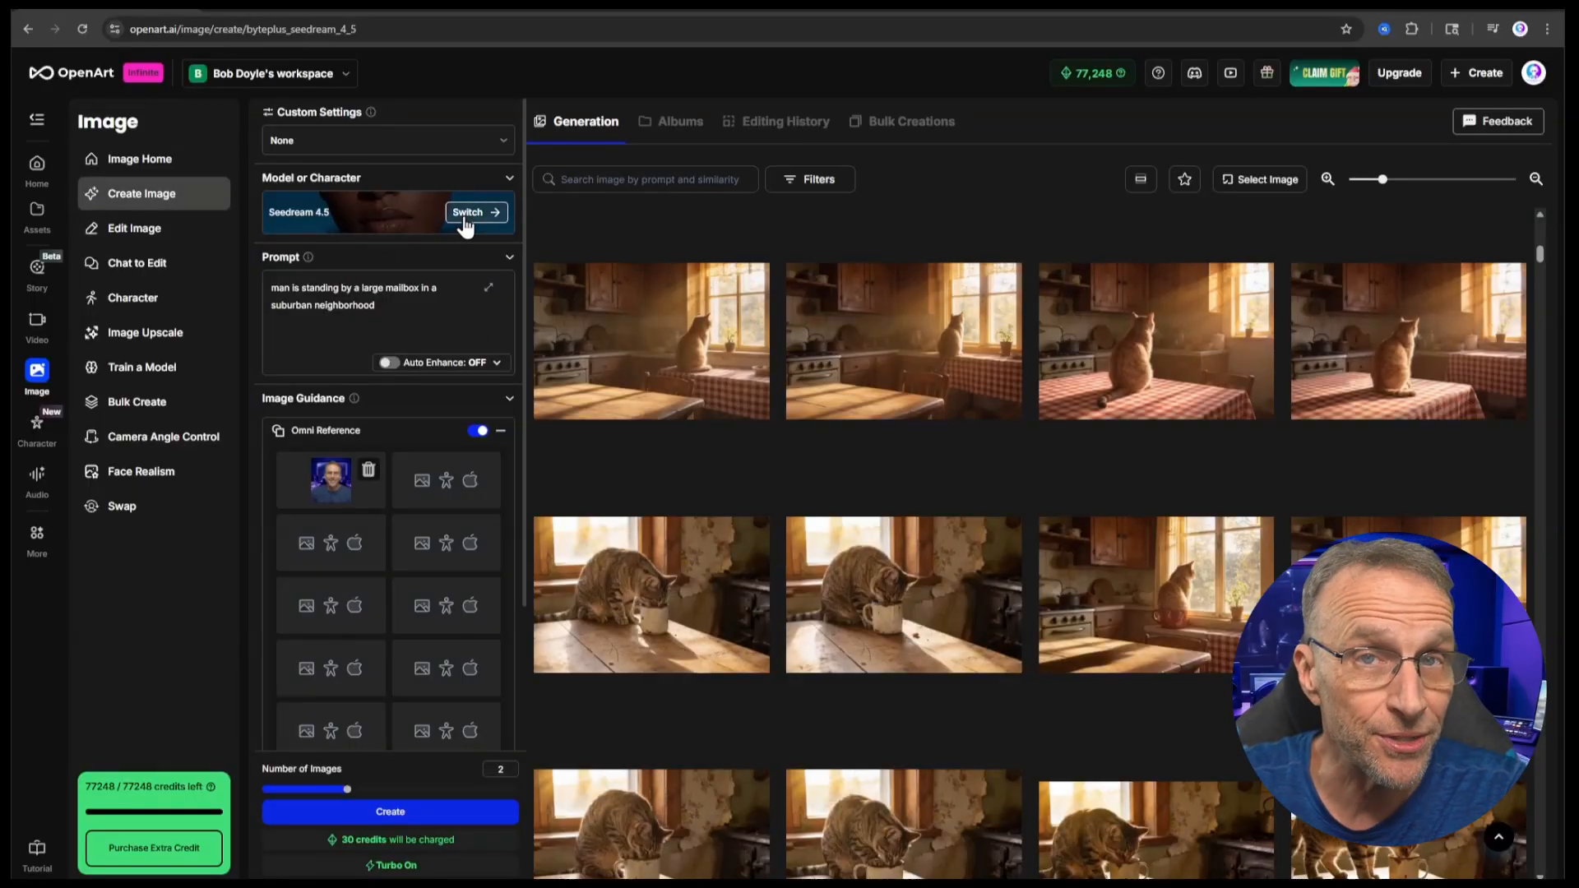
mouse_move(221, 621)
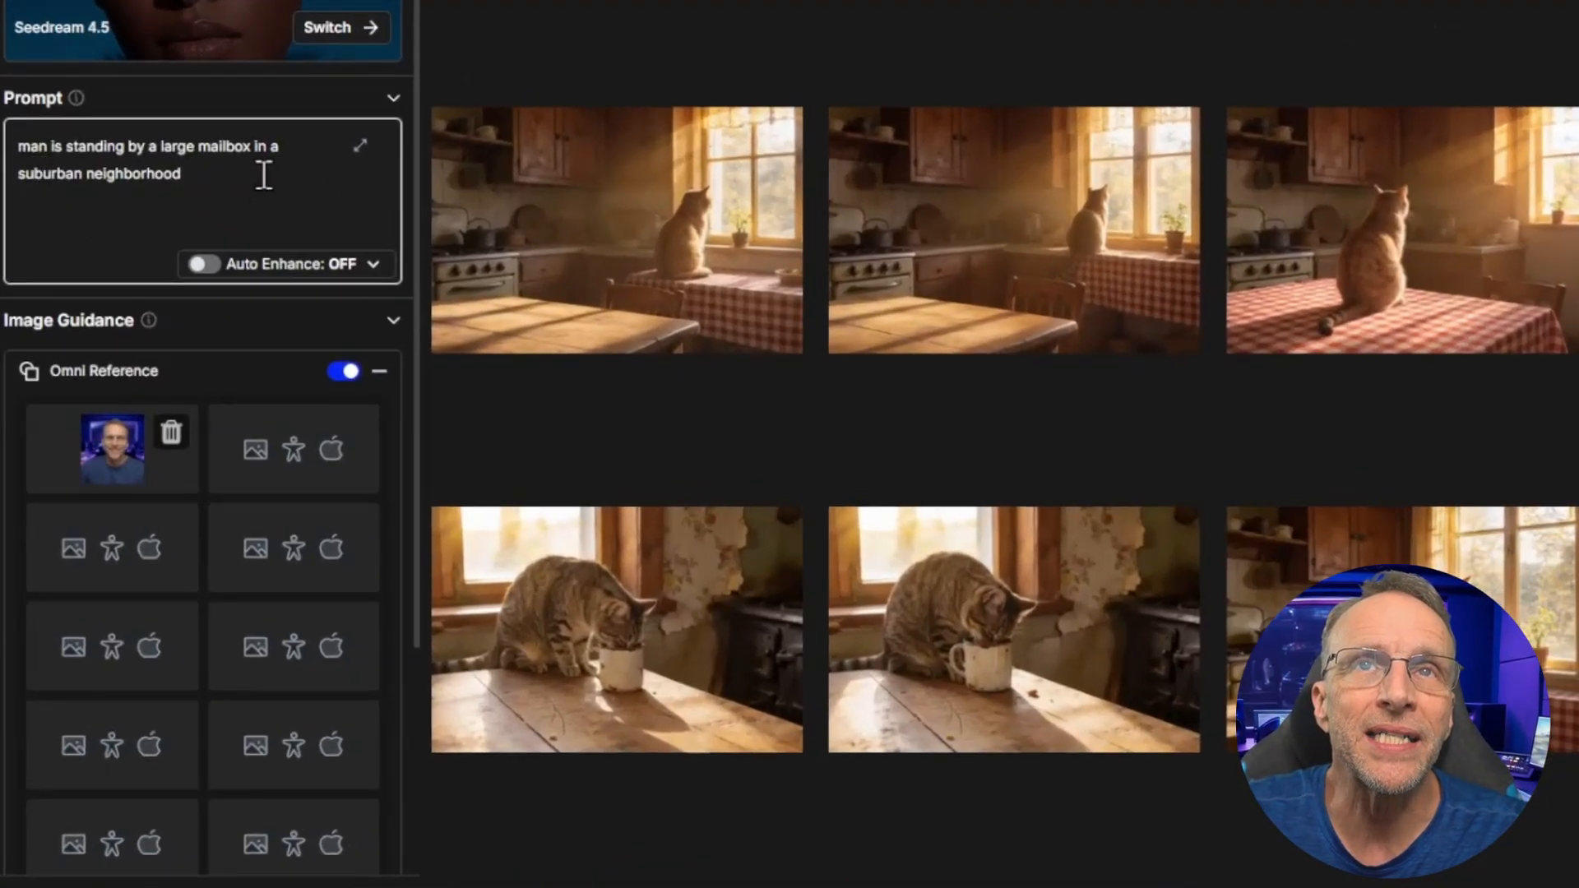
Scroll through the reference photos from the YouTube package down to the silver plaque.
scroll(down, 3)
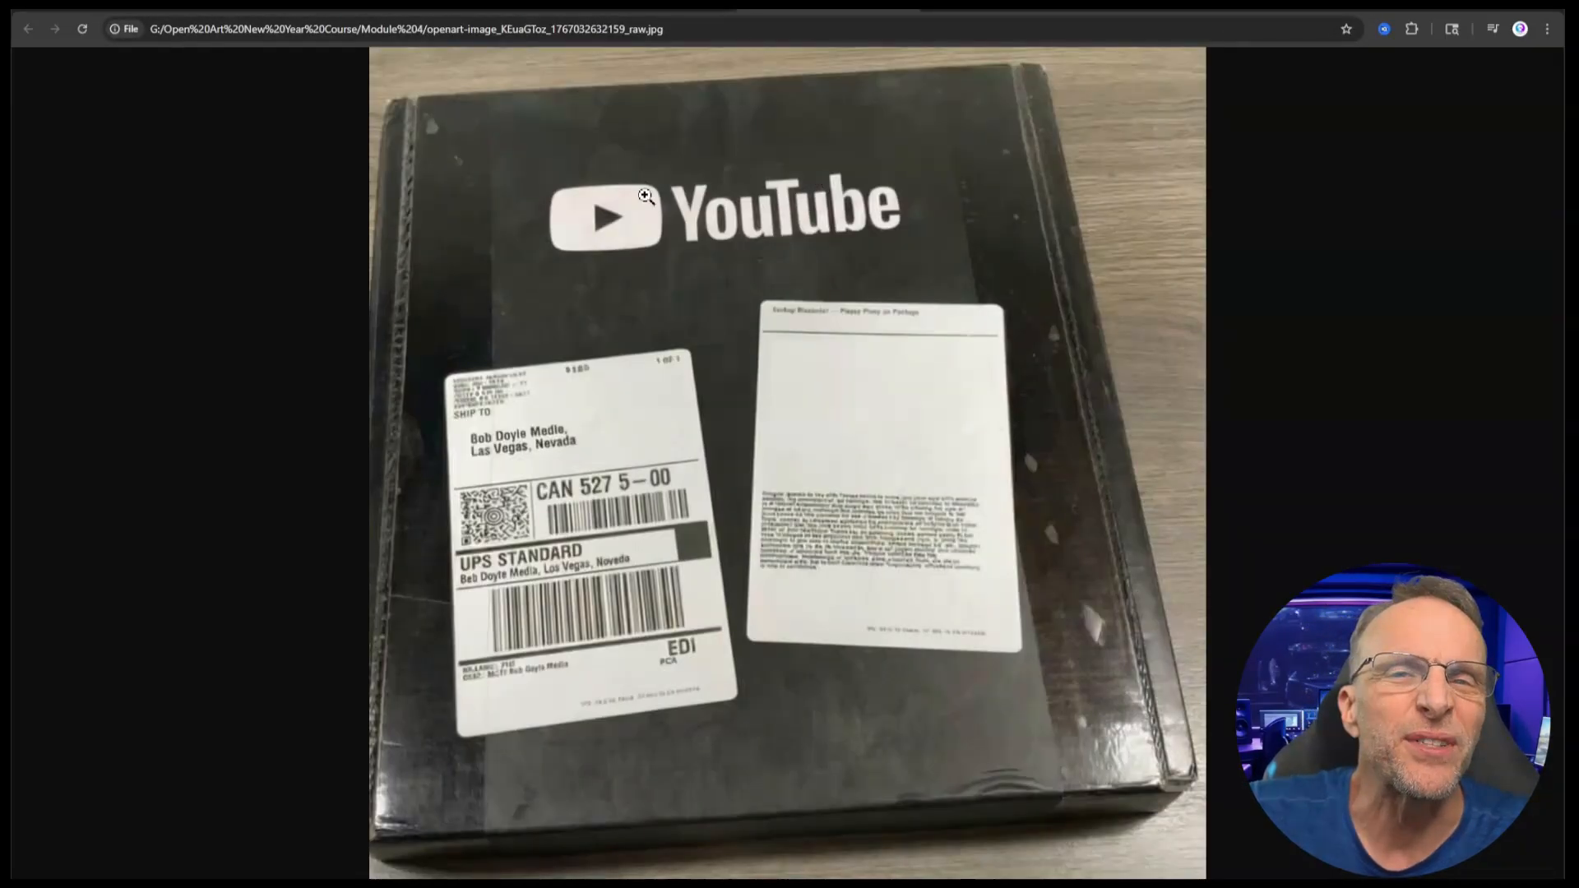
mouse_move(602, 440)
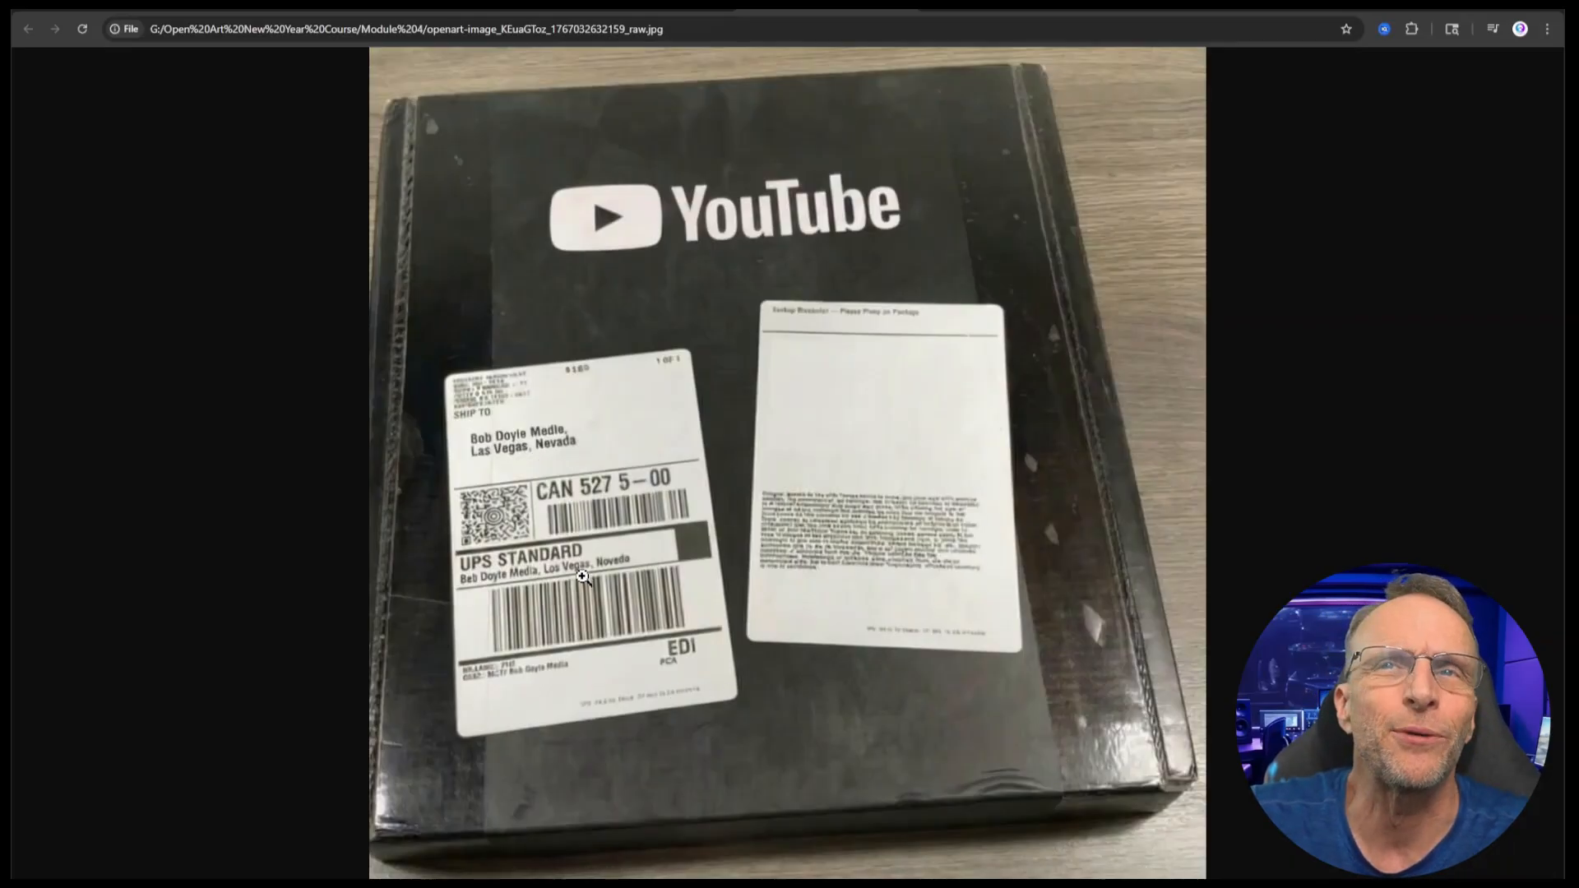
mouse_move(1104, 202)
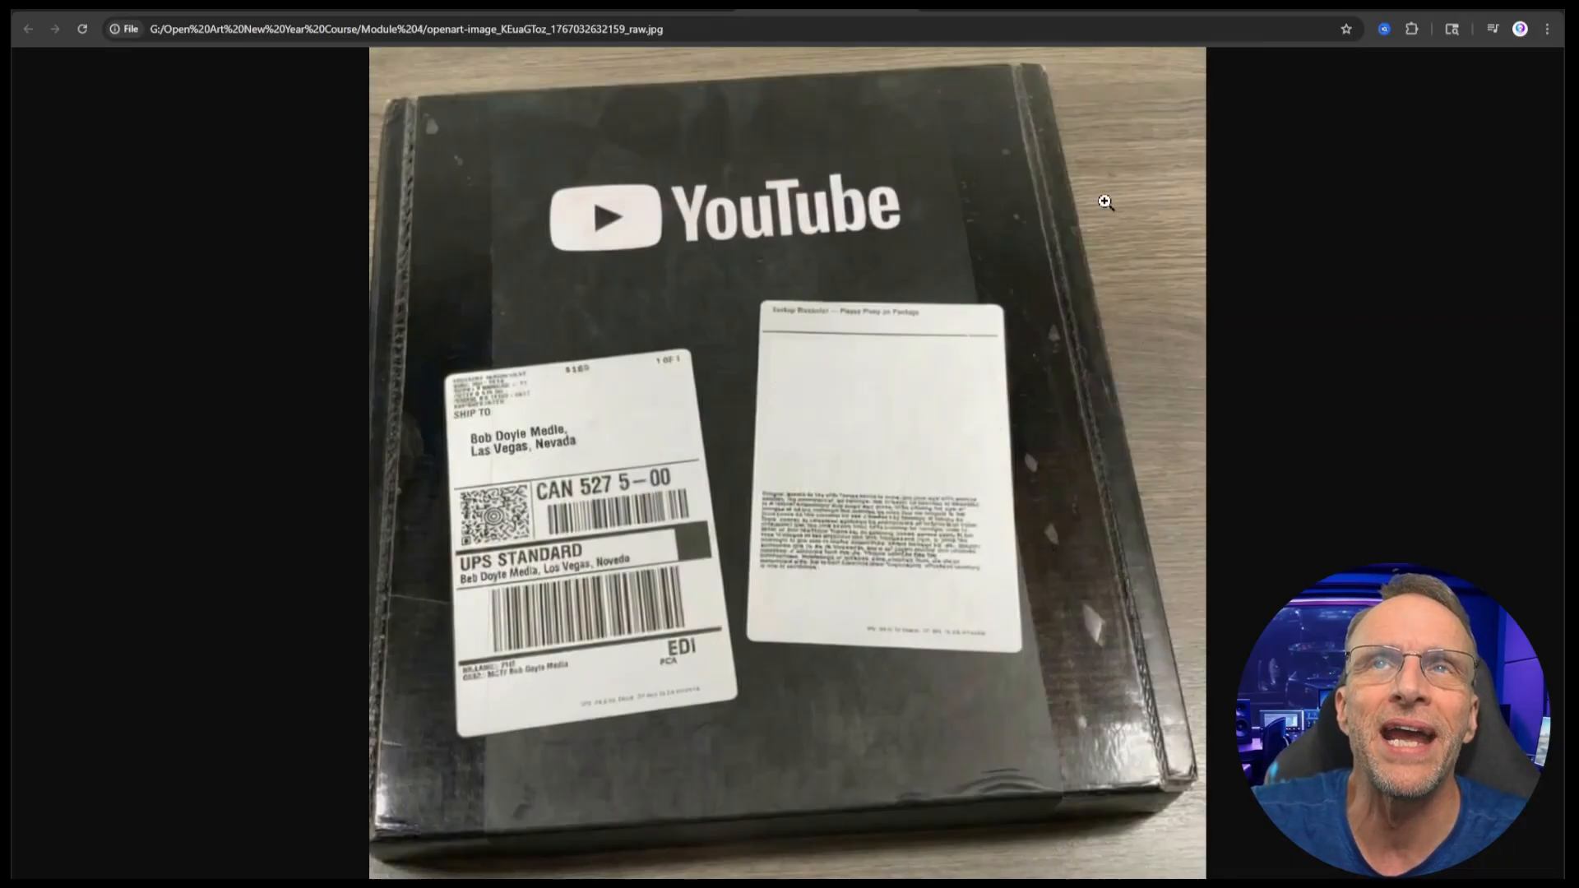
mouse_move(826, 445)
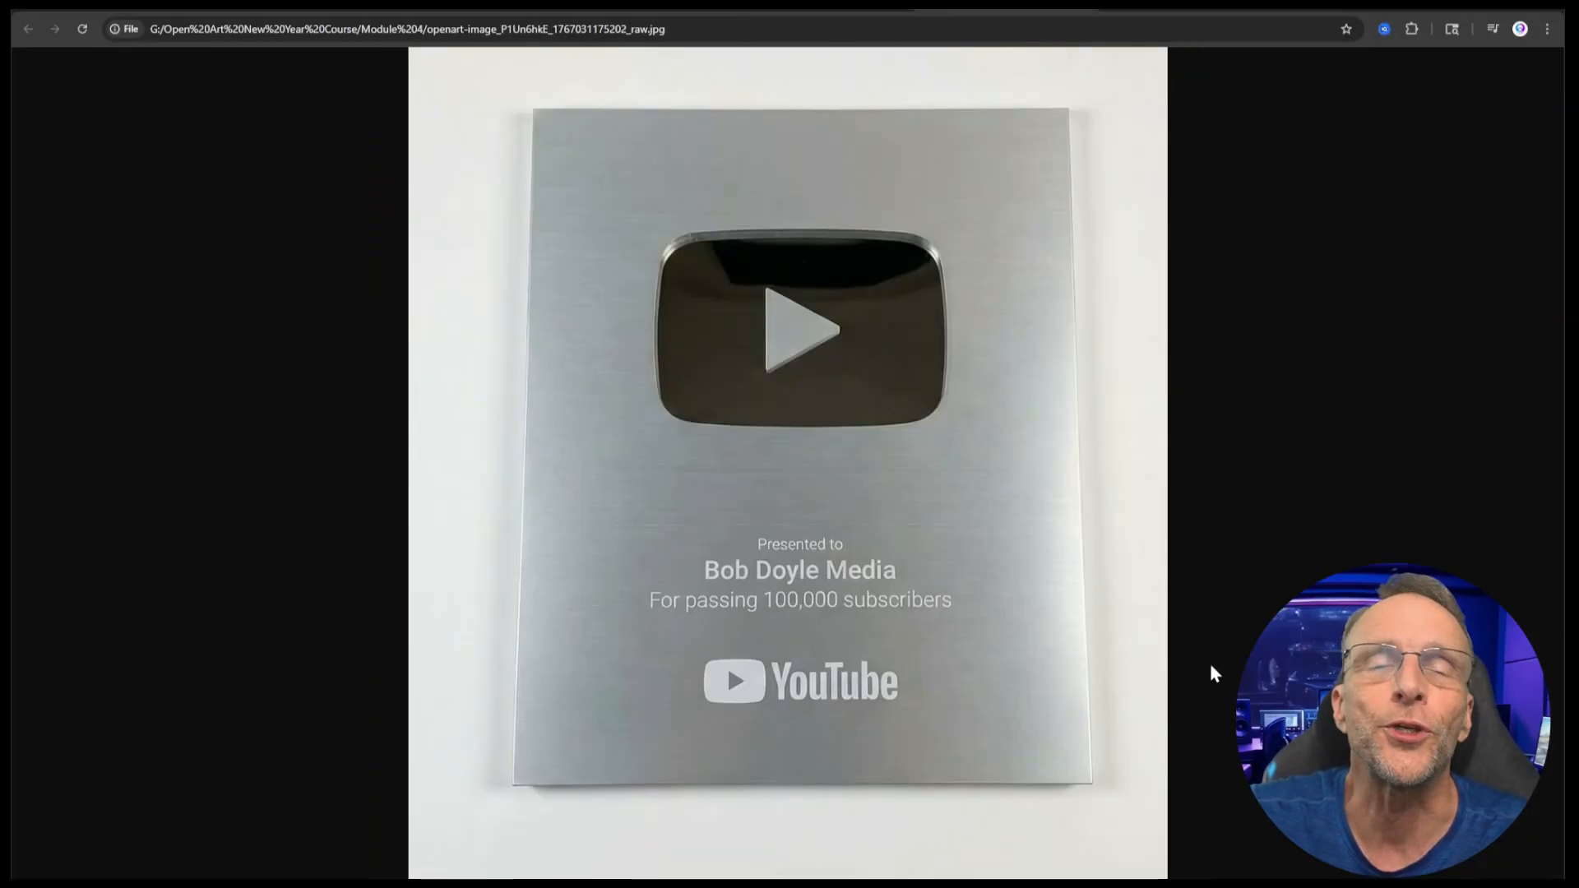
mouse_move(1160, 604)
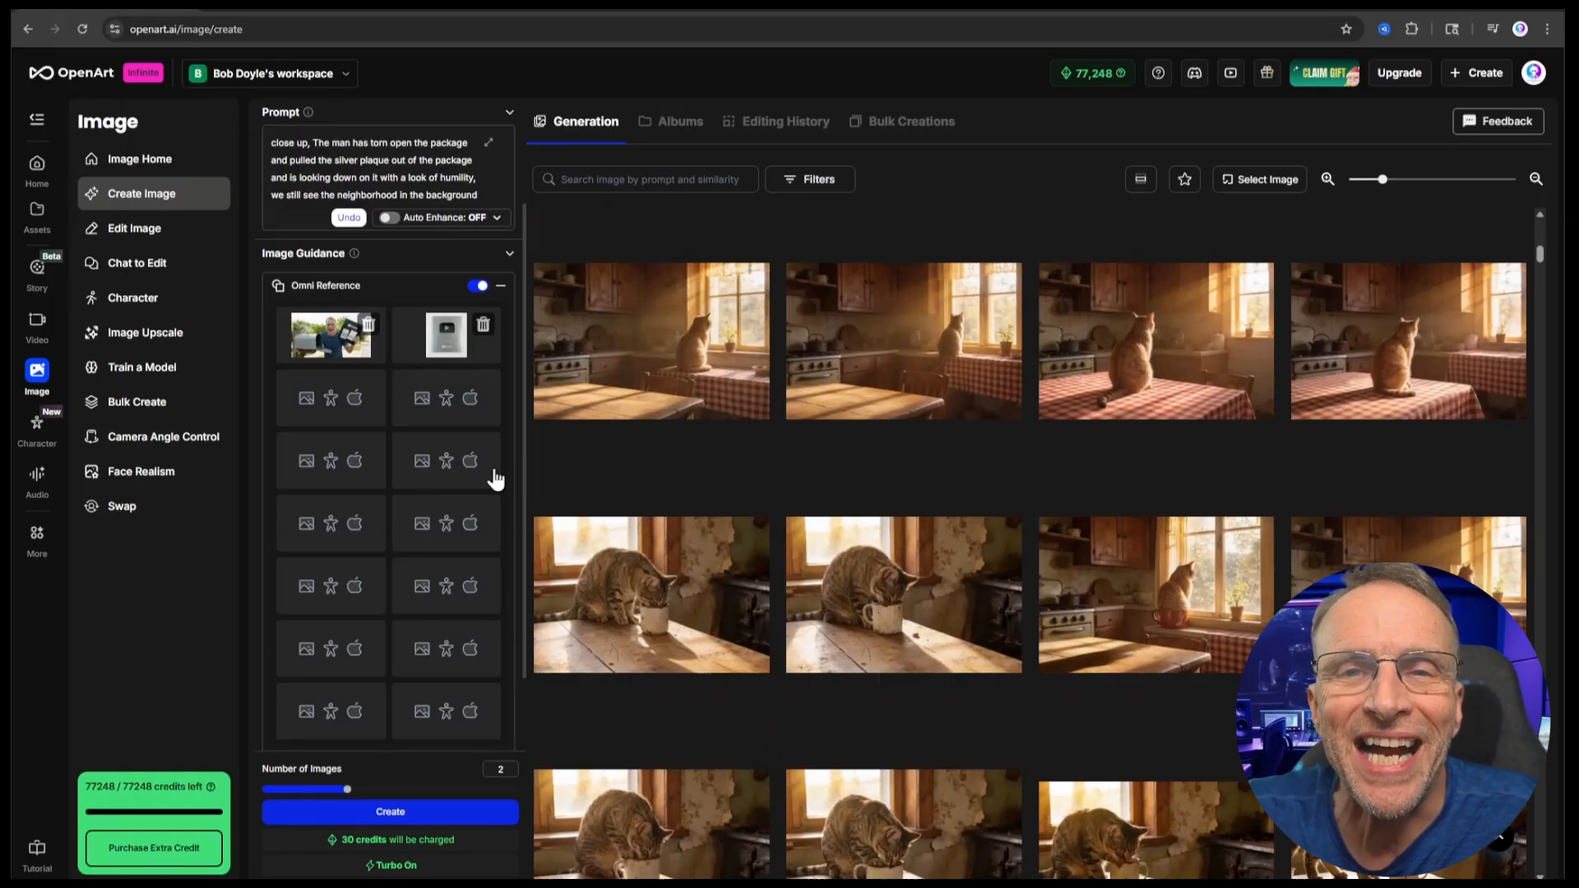
Pick an earlier mailbox generation of the man with the package as a reference image.
click(445, 335)
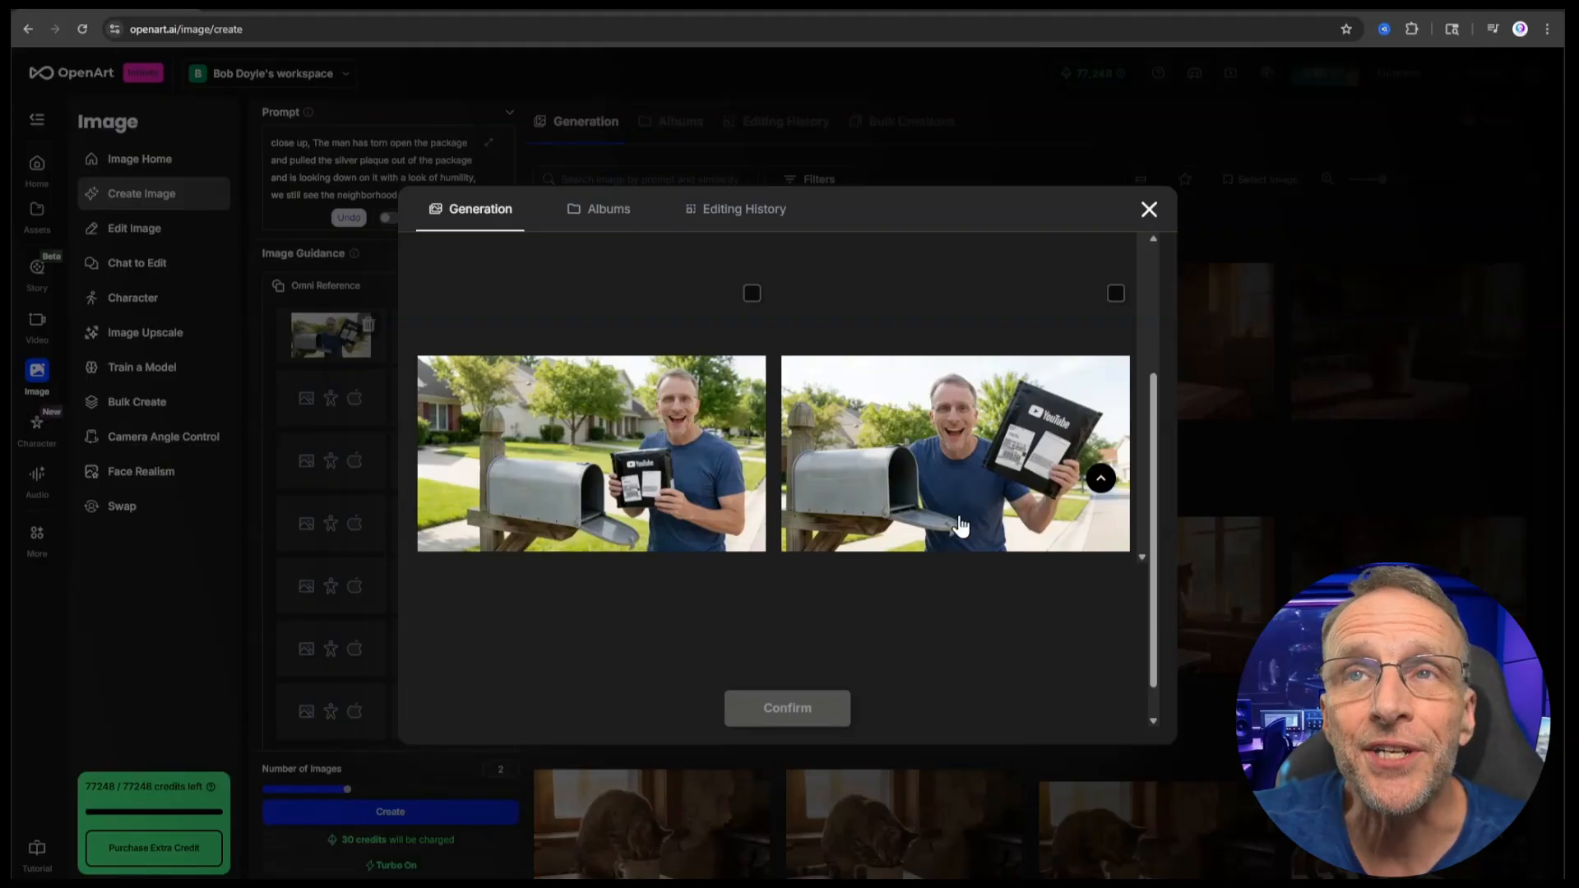
mouse_move(957, 471)
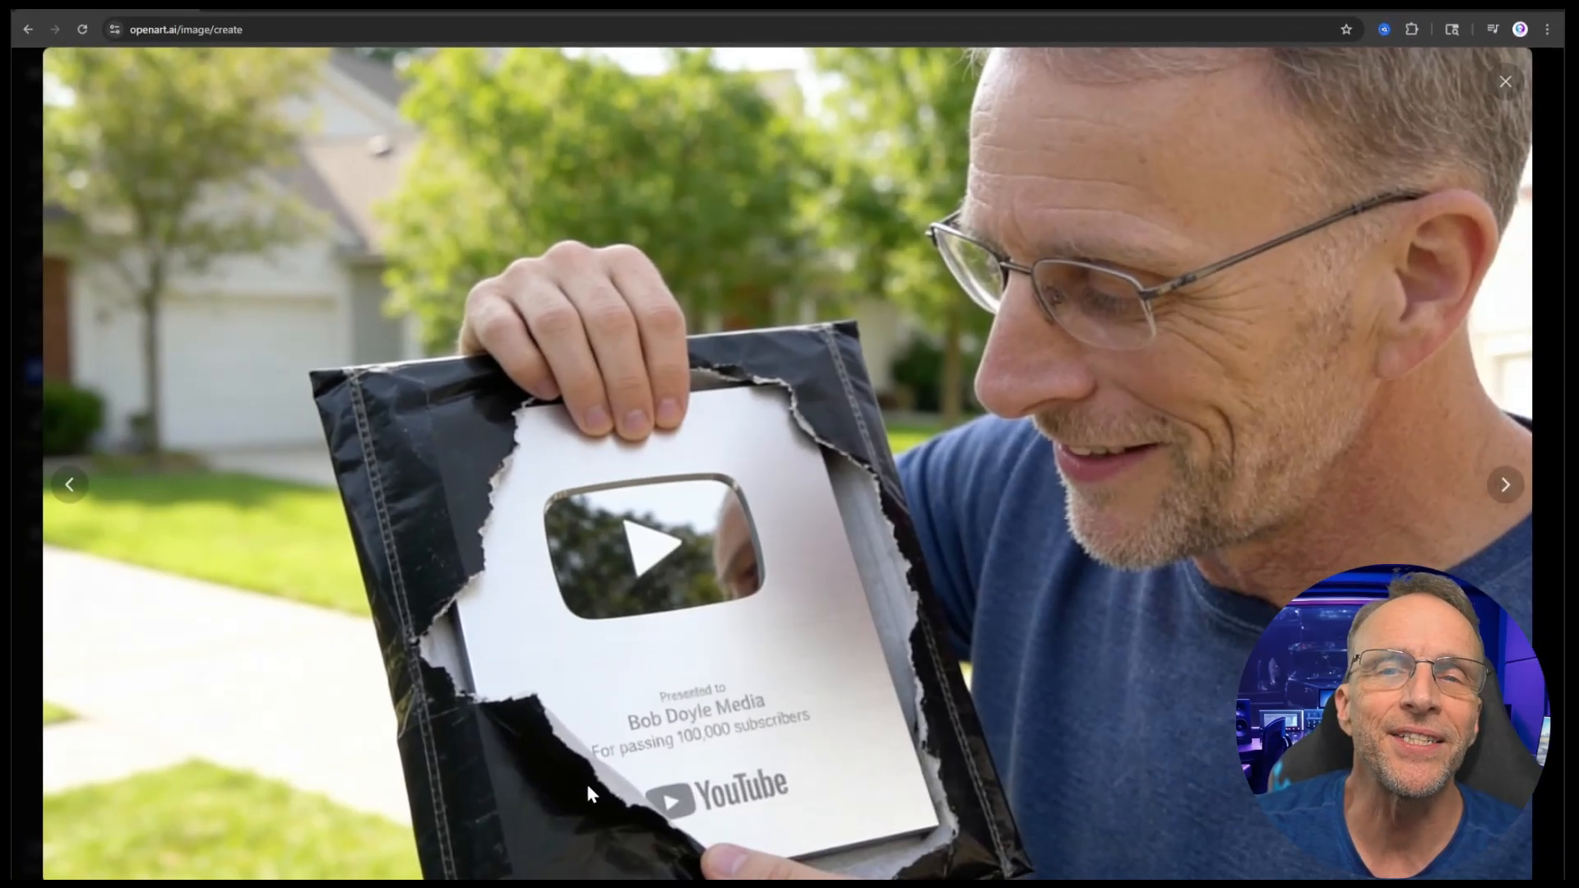
mouse_move(1396, 376)
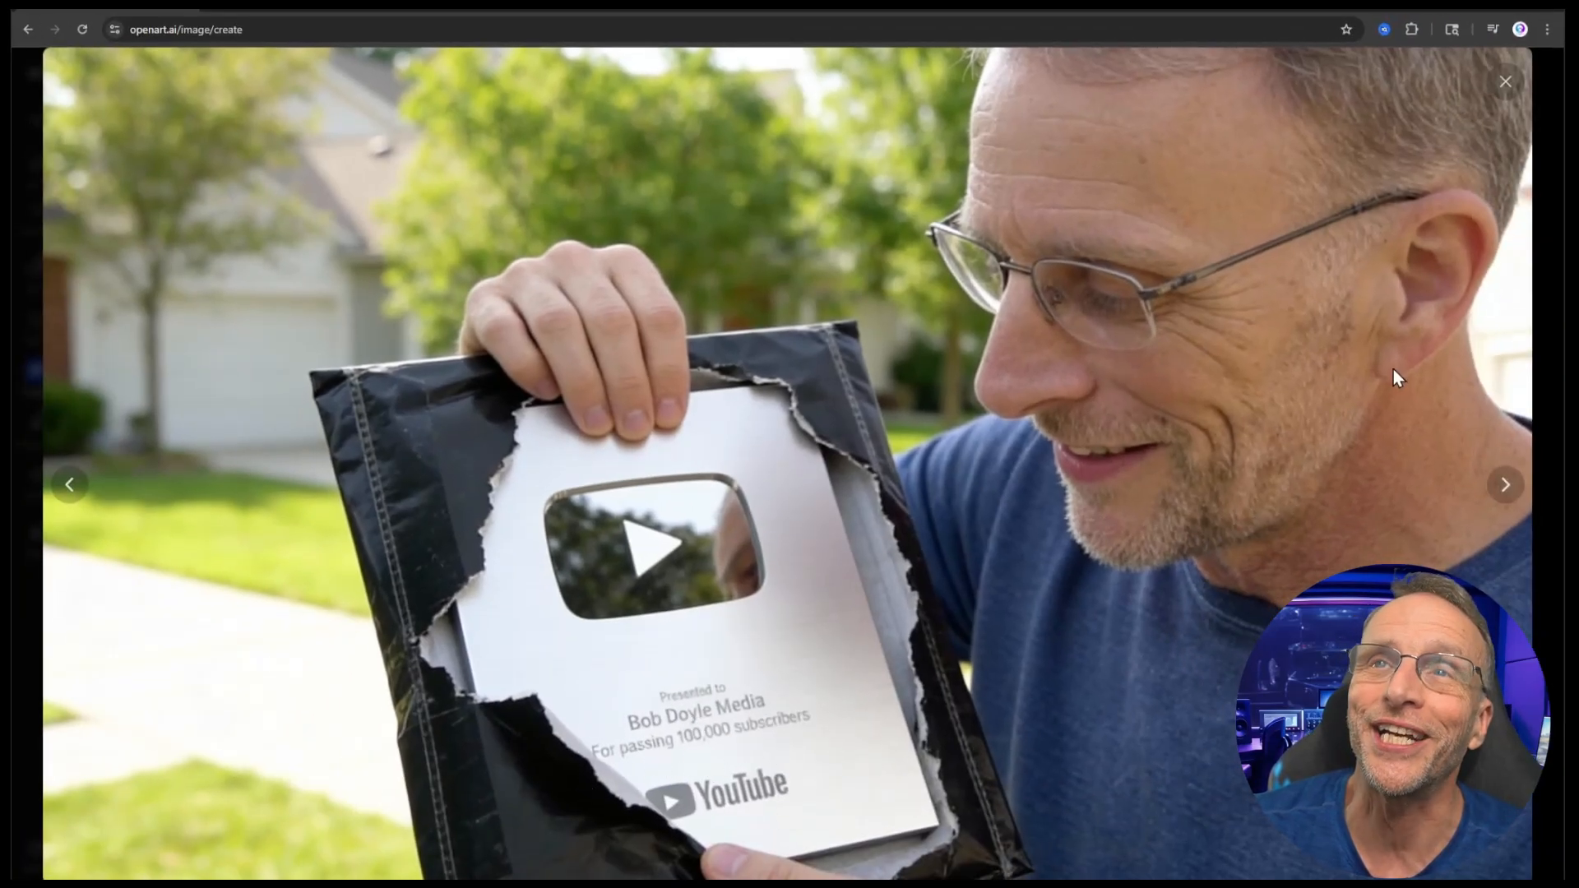